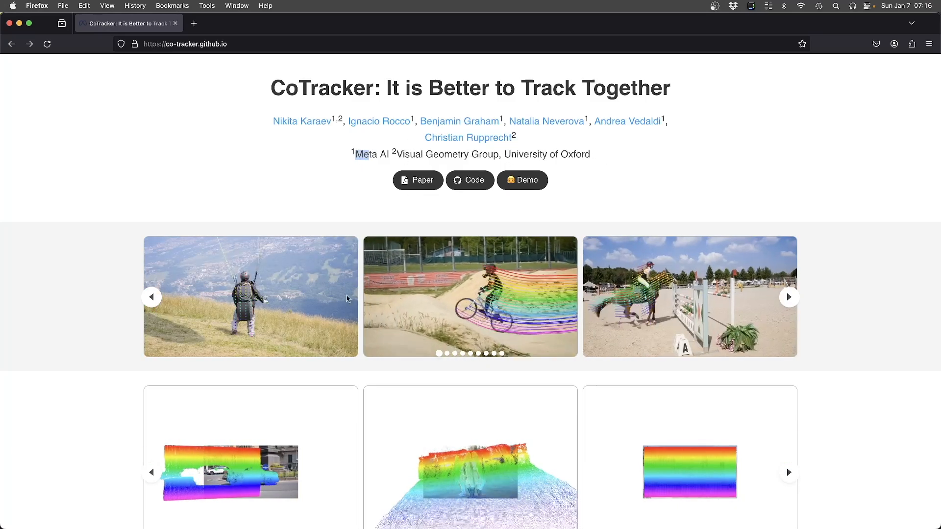
View the CoTracker GitHub repository README, then return to the Silhouette face-shot roto project
left_click(470, 180)
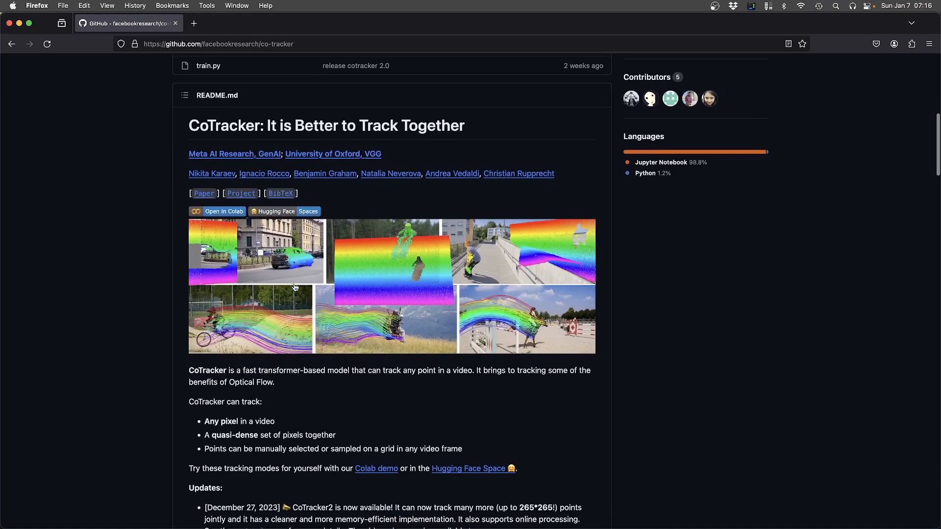
scroll("down", 3)
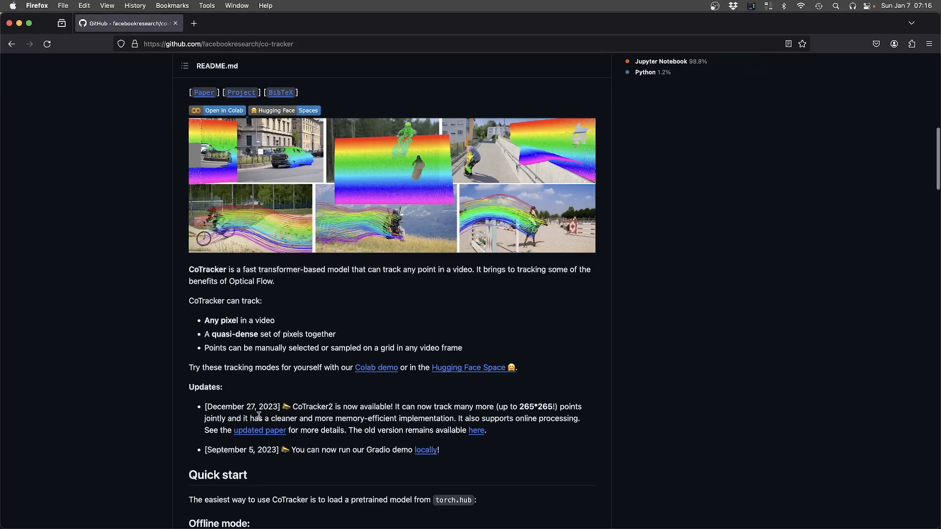
double_click(312, 407)
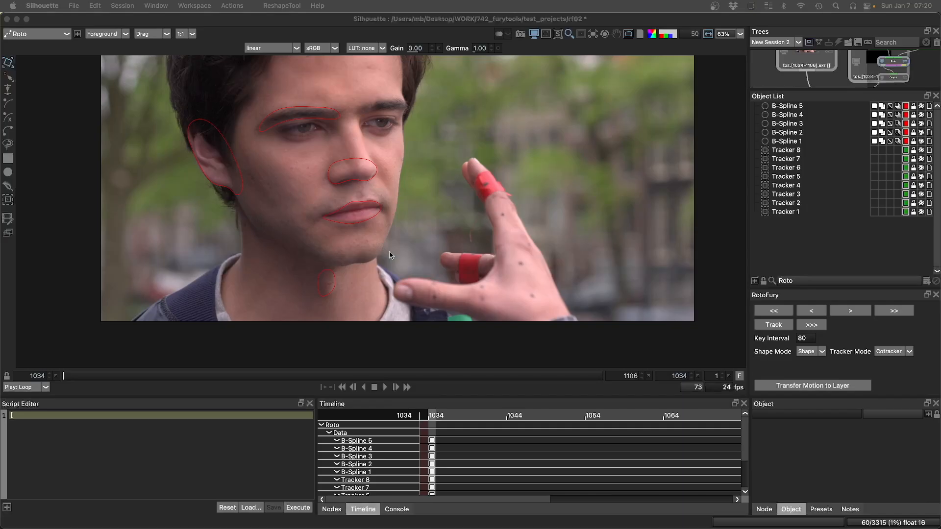
Track all face-shot point trackers forward with CoTracker from the RotoFury panel
left_click(361, 508)
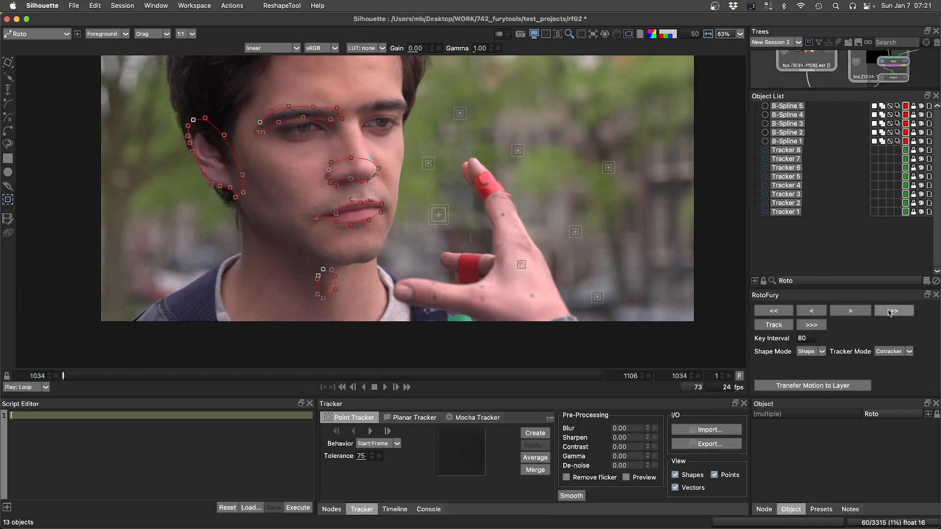
left_click(428, 509)
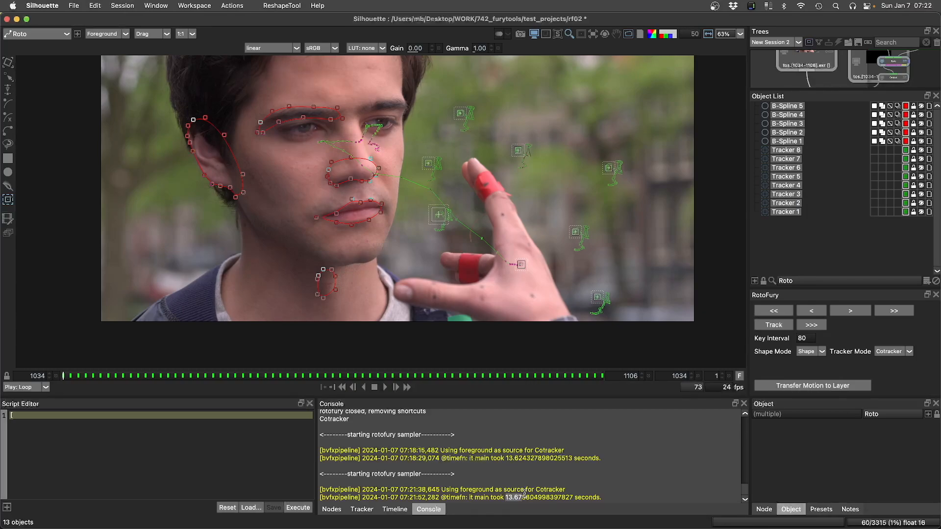
mouse_move(421, 227)
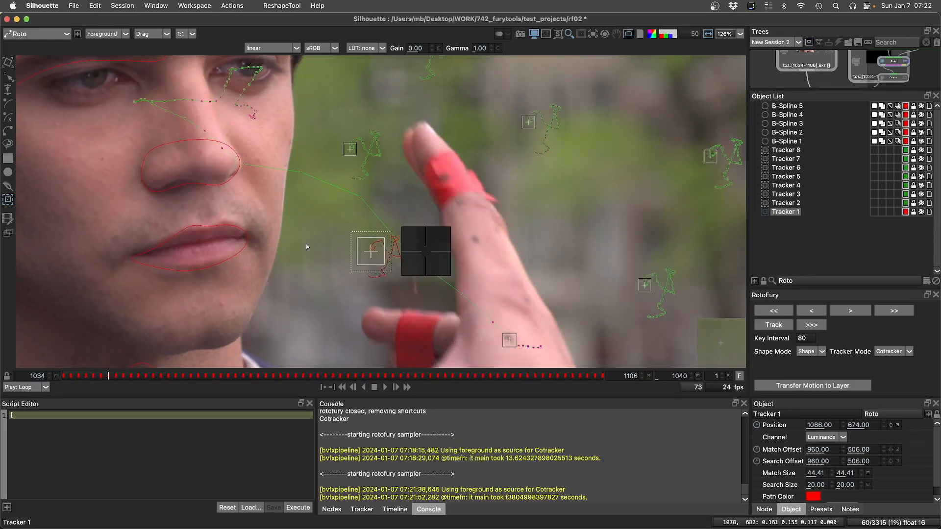
left_click(395, 387)
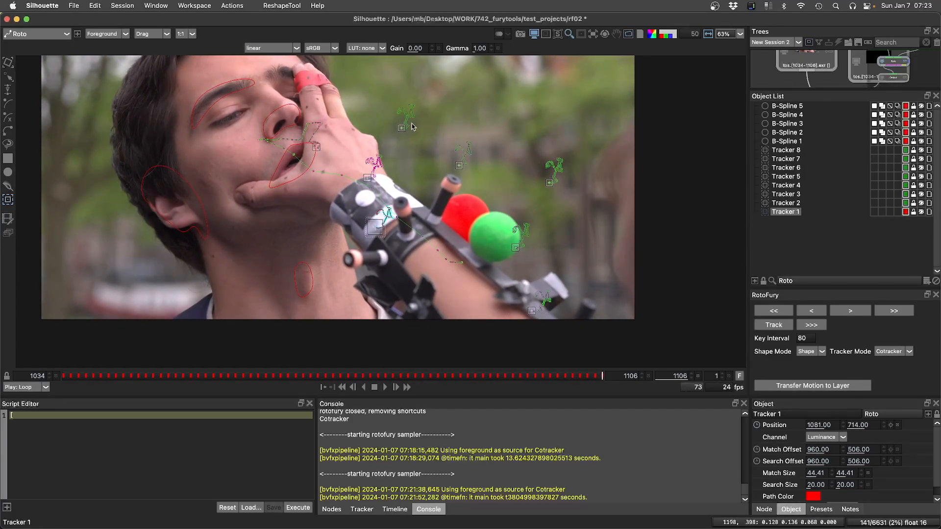
mouse_move(577, 377)
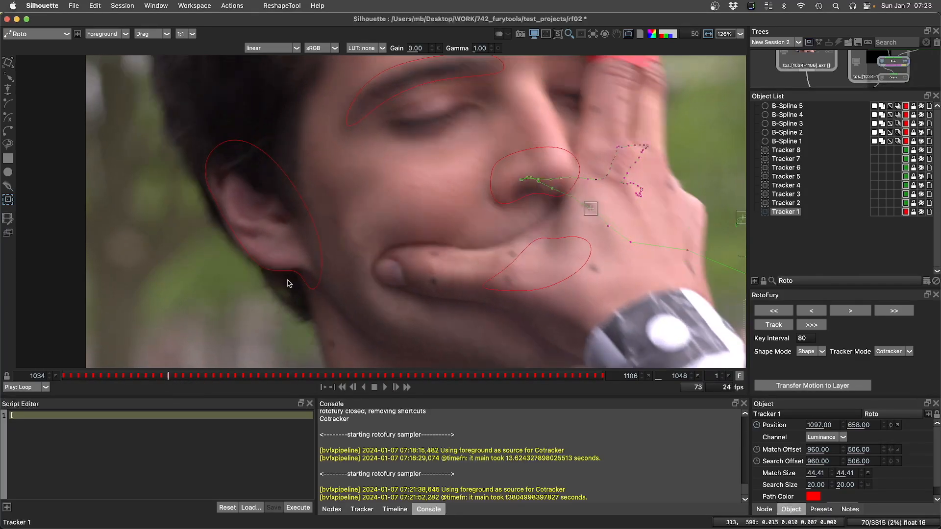
Track the ear shape B-Spline 1 forward with CoTracker
left_click(788, 141)
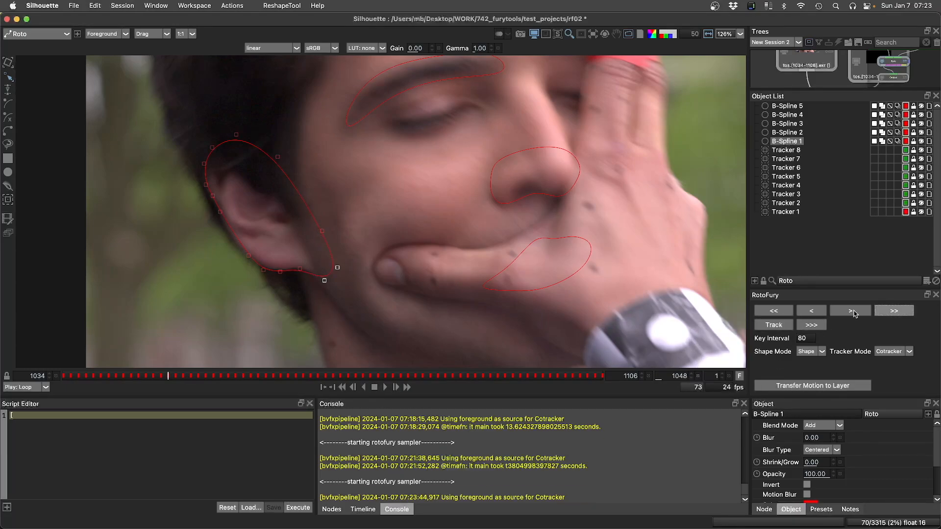
left_click(850, 311)
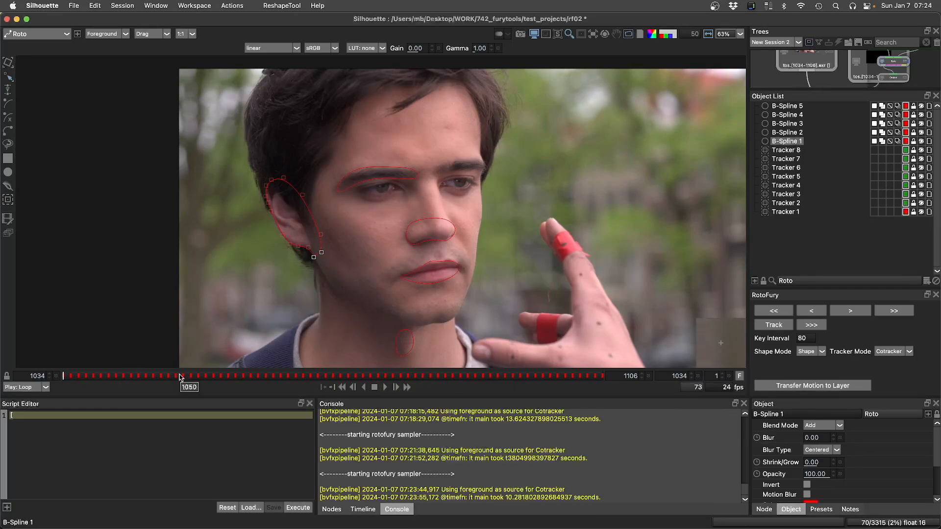
Track the car spline B-Spline 1 with CoTracker at Key Interval 100 across the bridge shot
left_click(498, 375)
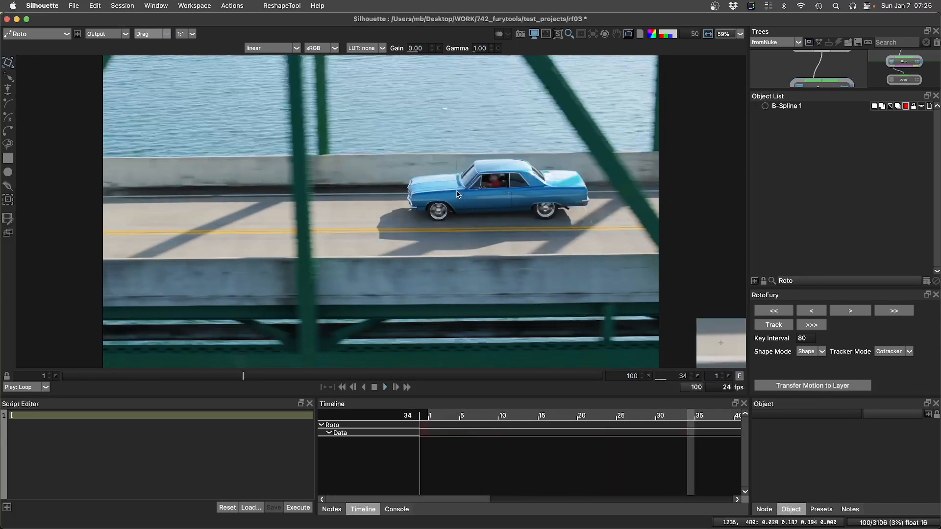
left_click(384, 387)
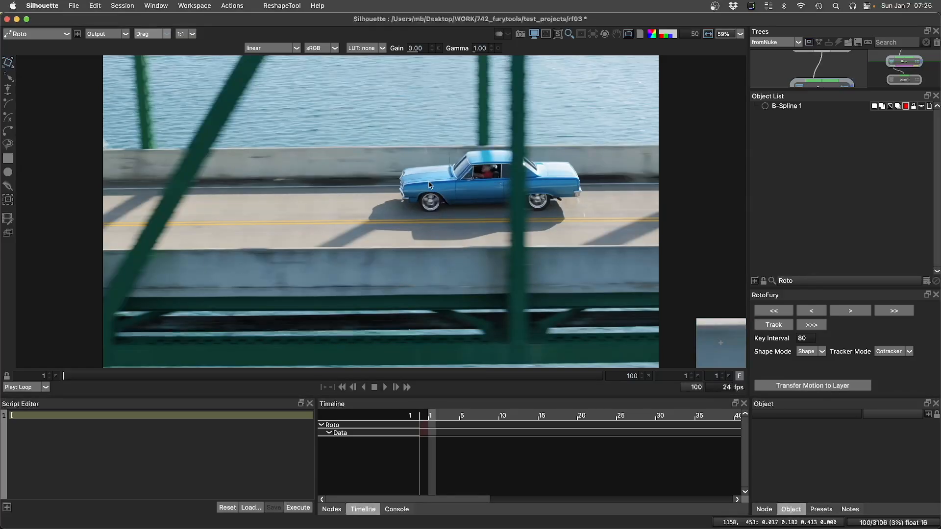
mouse_move(472, 226)
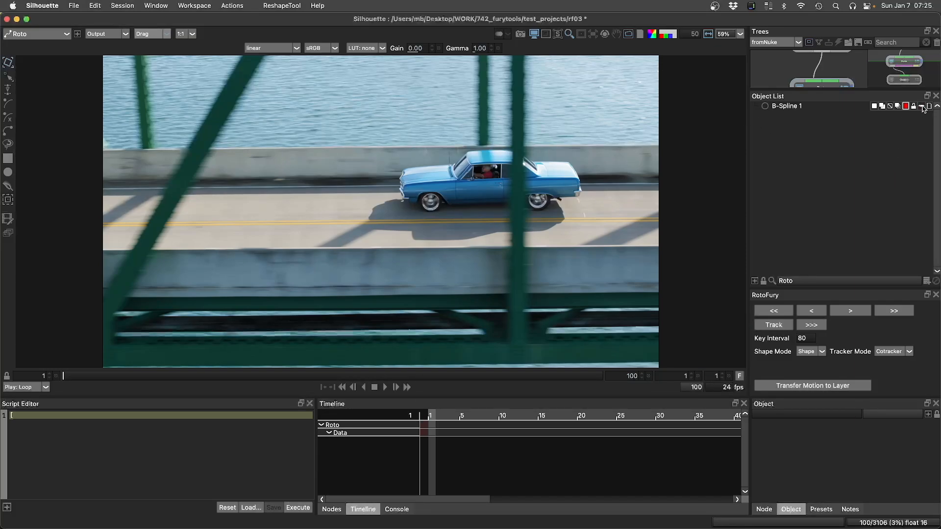
left_click(788, 106)
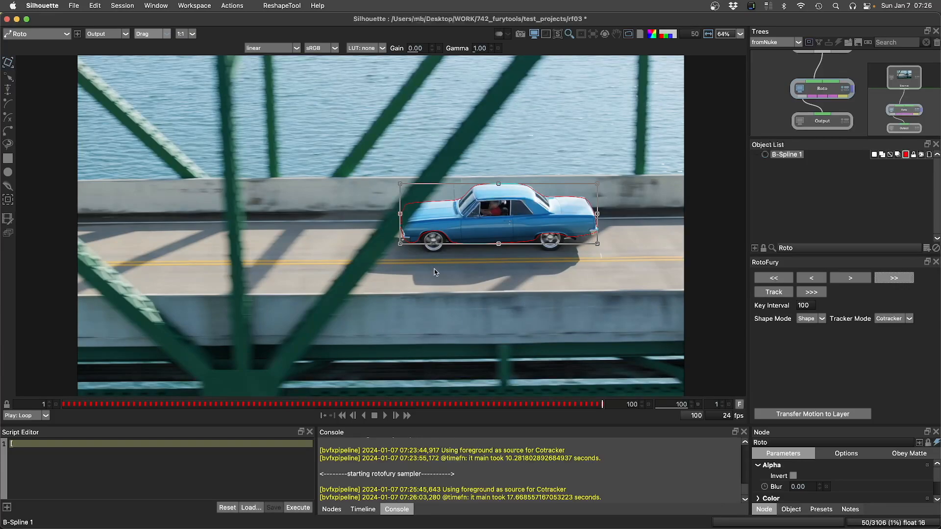
mouse_move(81, 408)
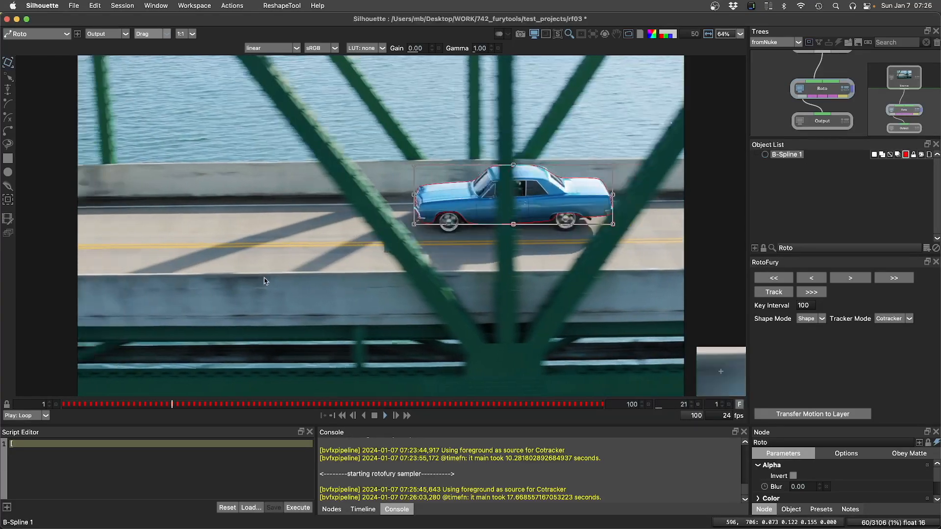
Run another CoTracker track pass on the new ellipse spline on the bridge girder
left_click(384, 416)
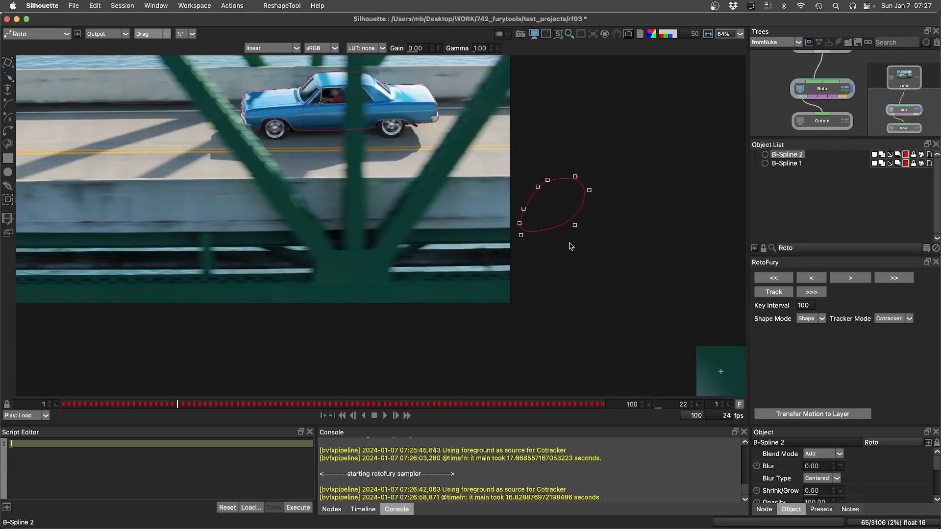
Transfer the tracked car motion to a new layer with a keyed Transform:Matrix
left_click(363, 509)
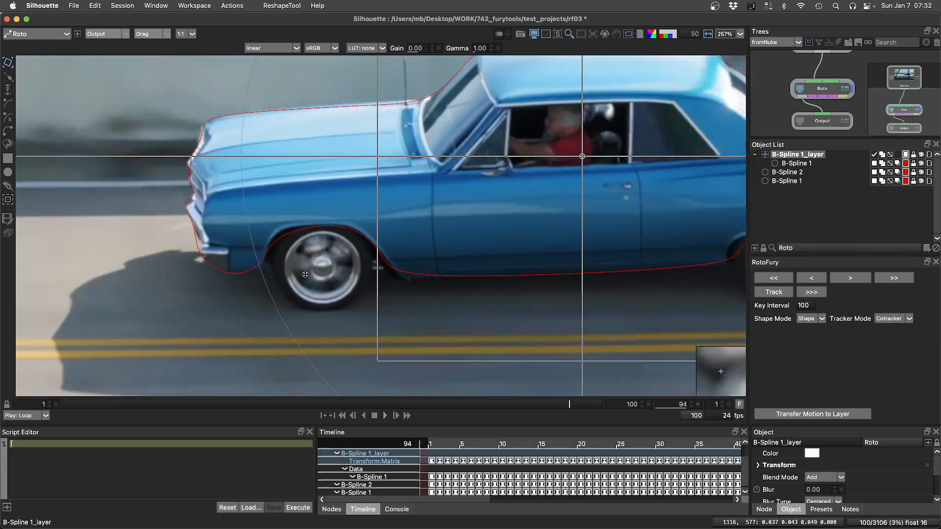
left_click_drag(568, 404, 389, 404)
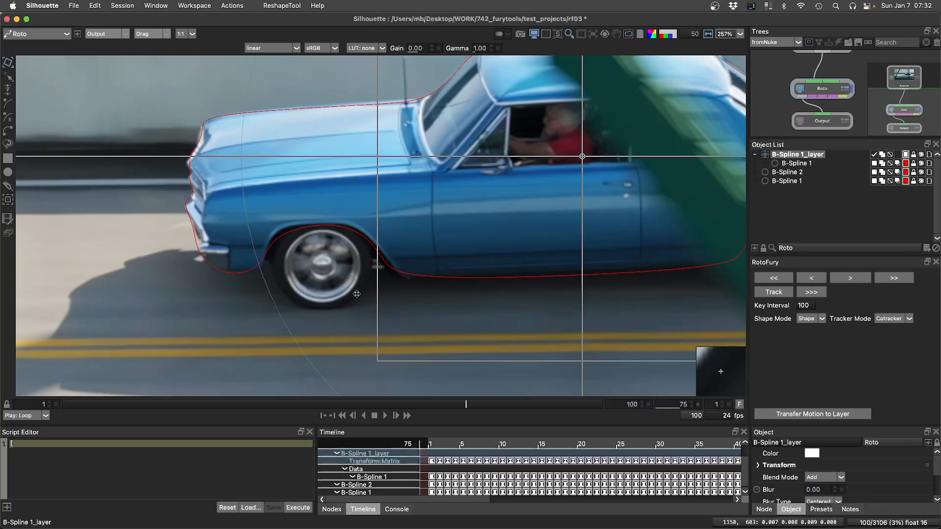
scroll("down", 3)
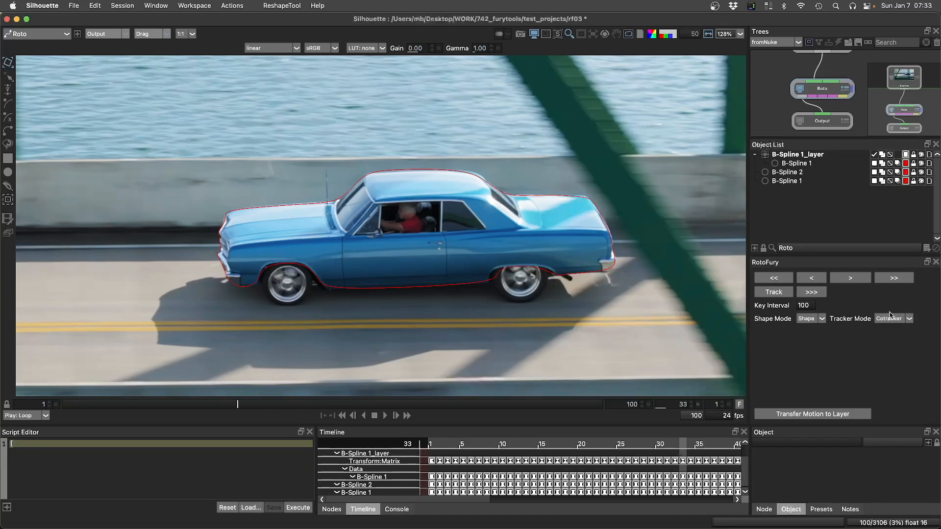
mouse_move(212, 219)
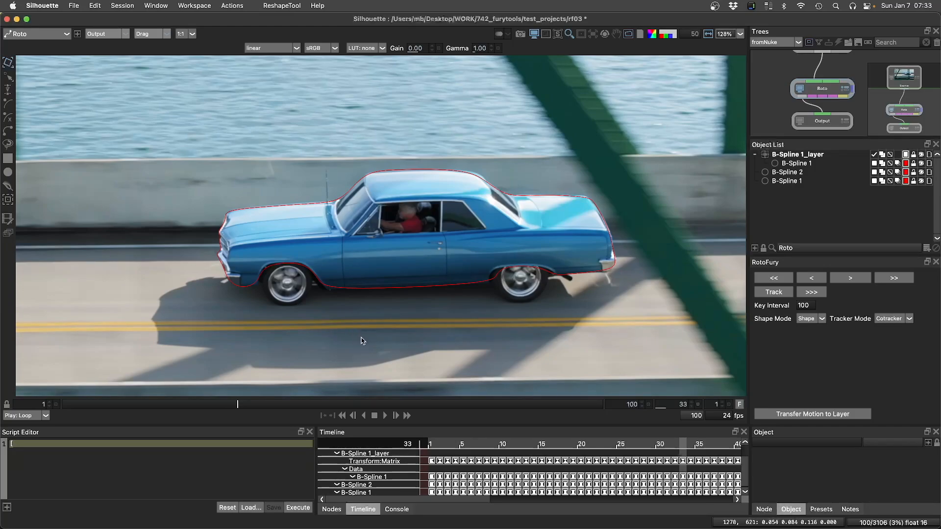
mouse_move(379, 340)
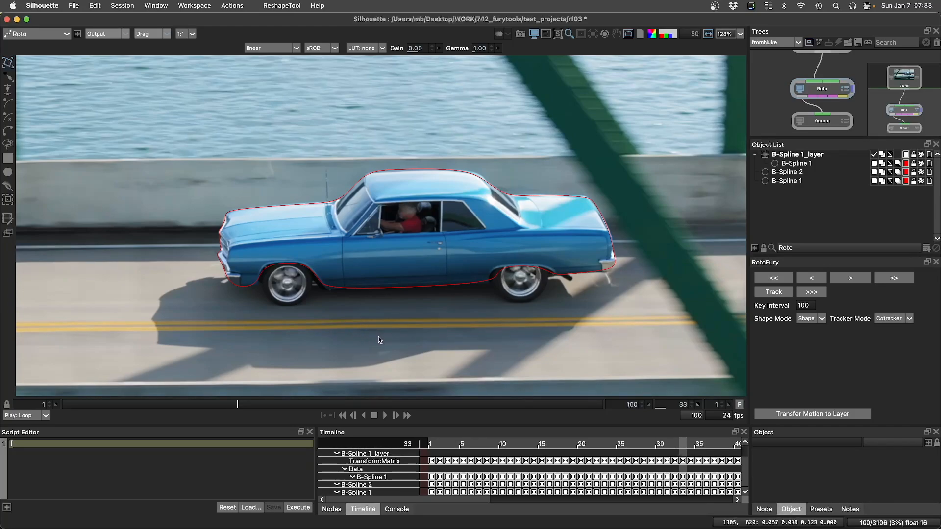
mouse_move(400, 331)
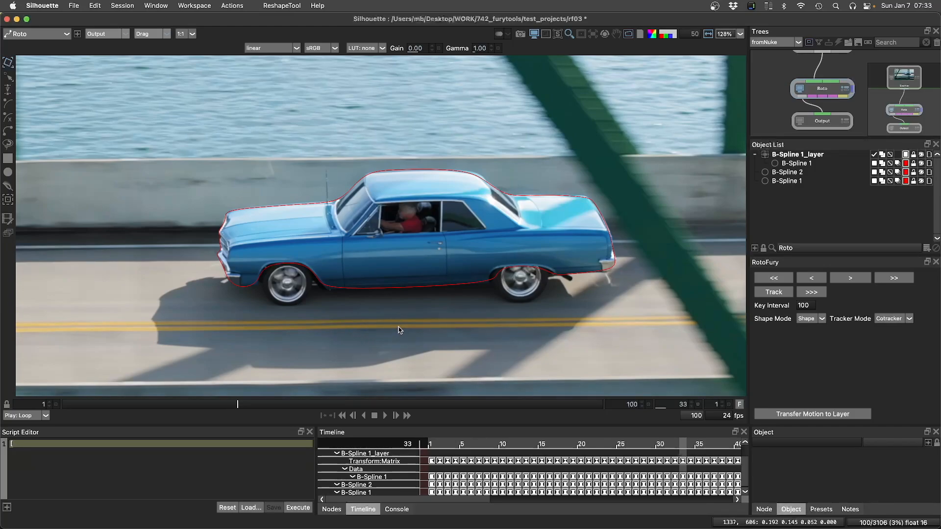